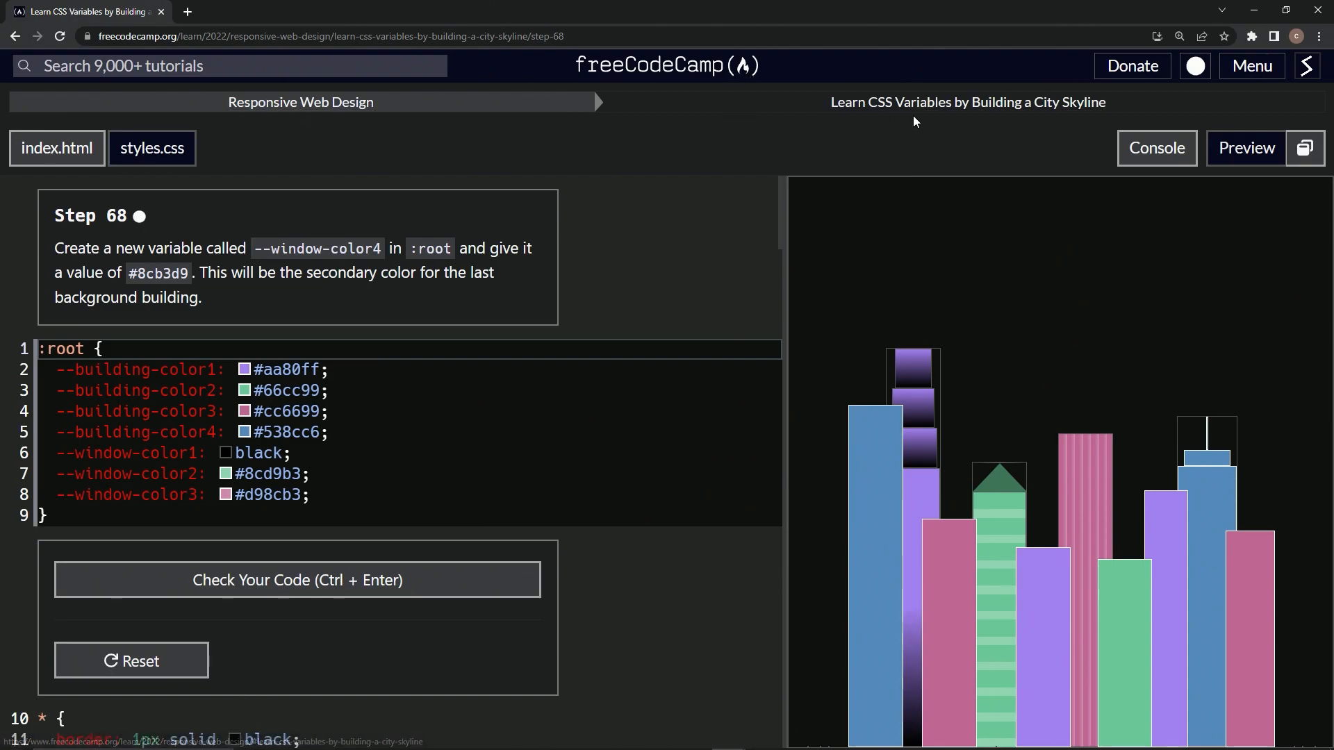
{"action": "mouse_move", "coordinate": [368, 189]}
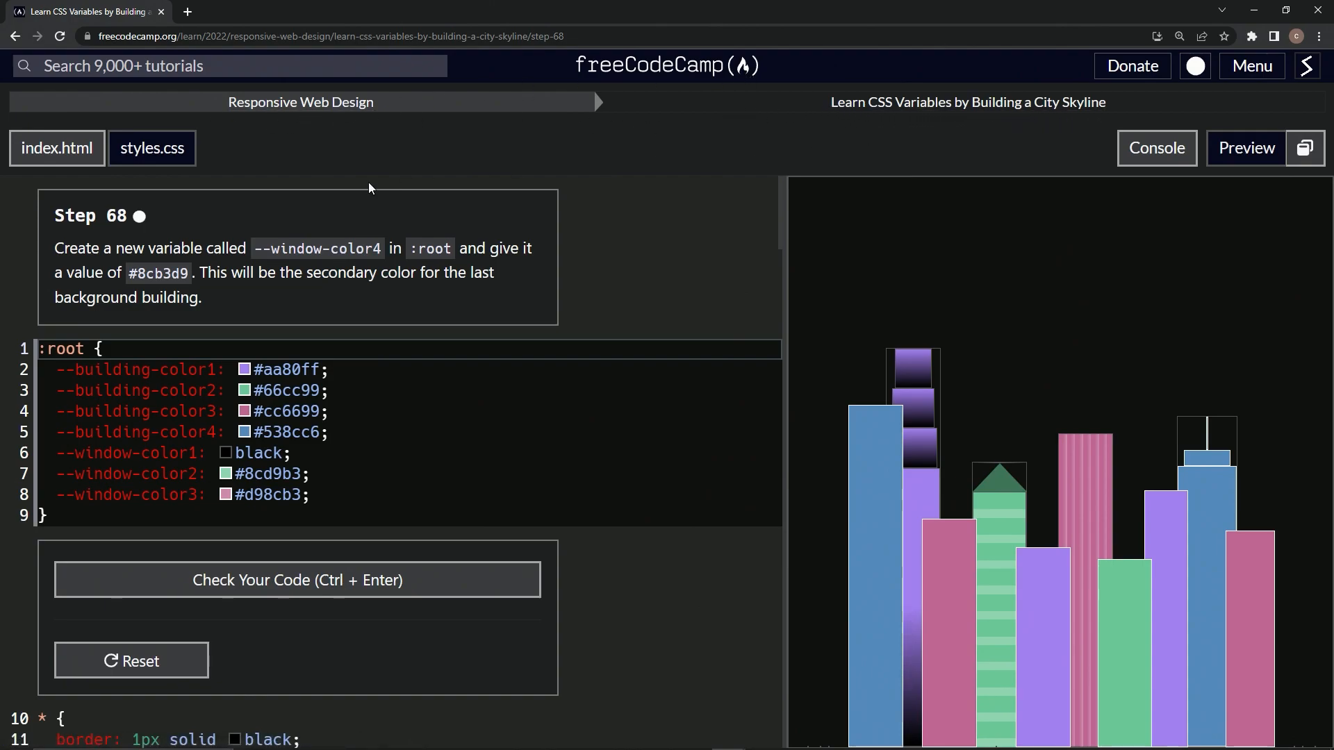
{"action": "mouse_move", "coordinate": [133, 232]}
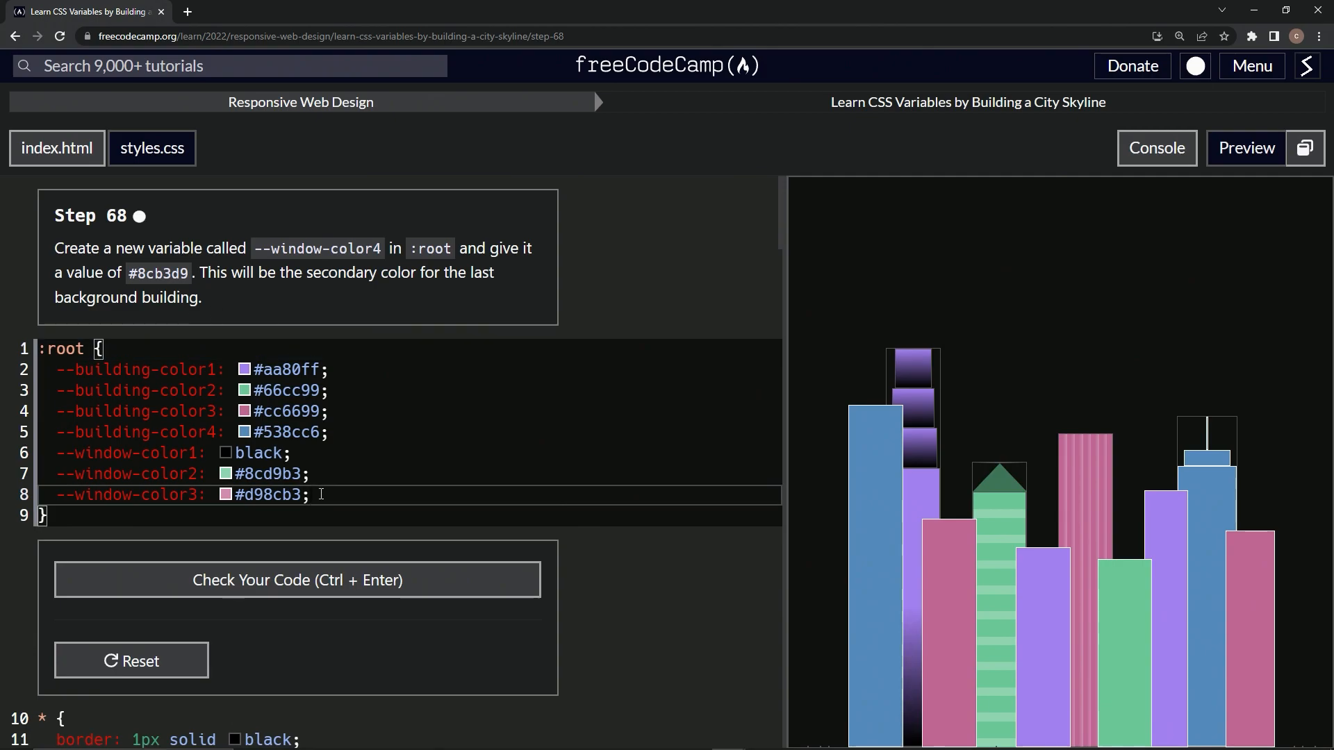
Type the declaration '--window-color4: #8cb3d9;' after --window-color3 in :root.
{"action": "type", "text": "--wi"}
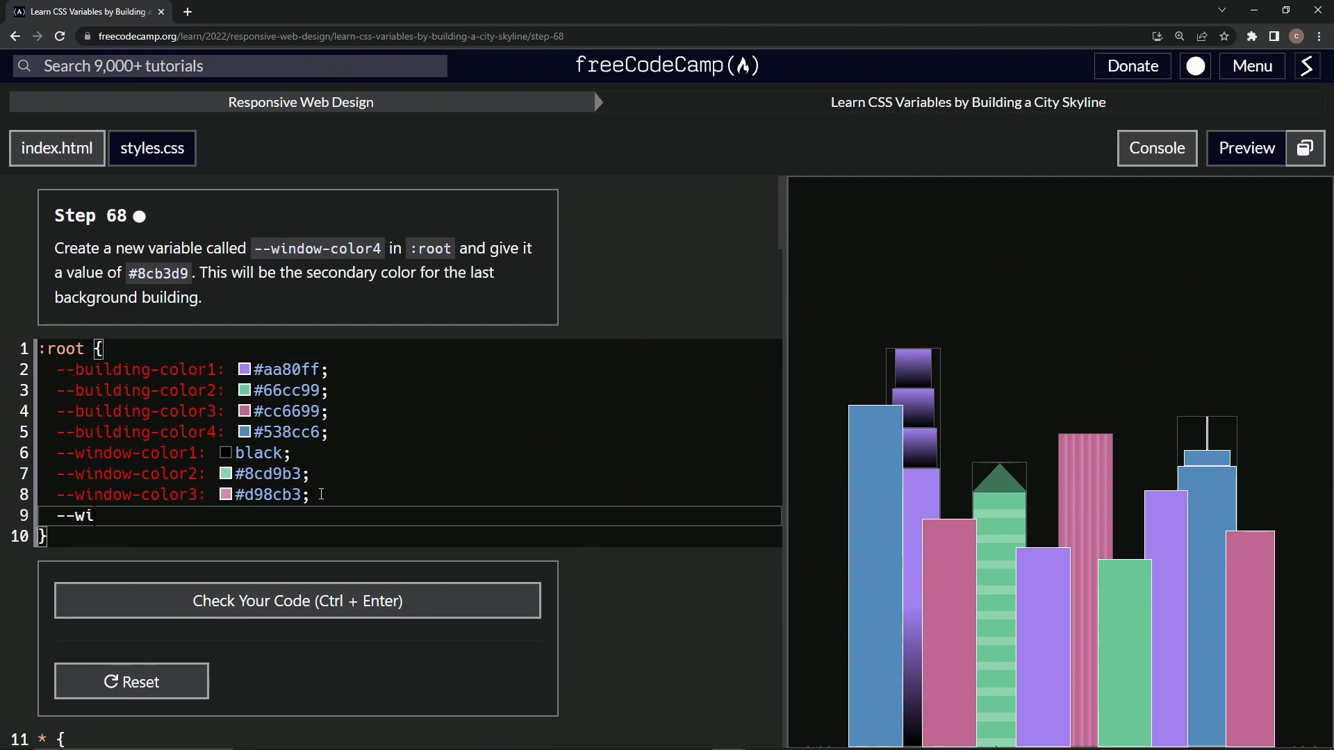
{"action": "type", "text": "ndow-colo"}
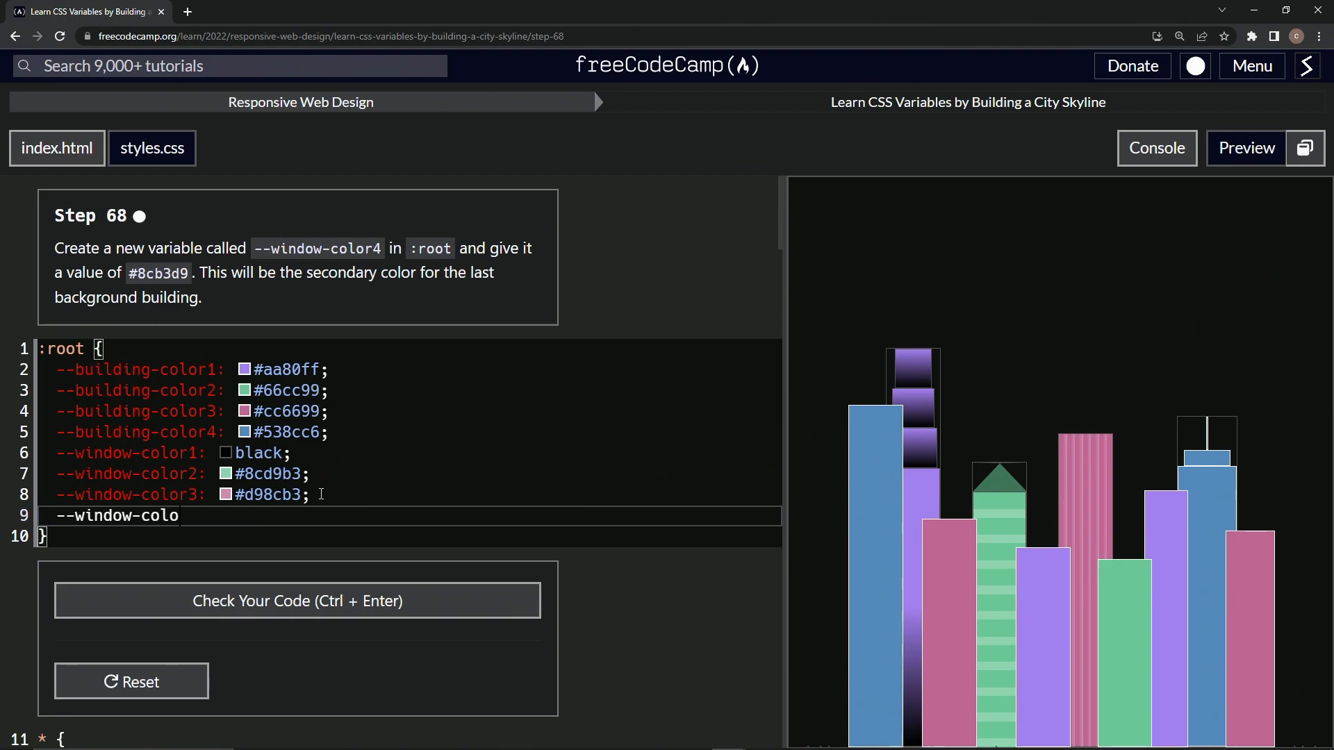
{"action": "type", "text": "r4:"}
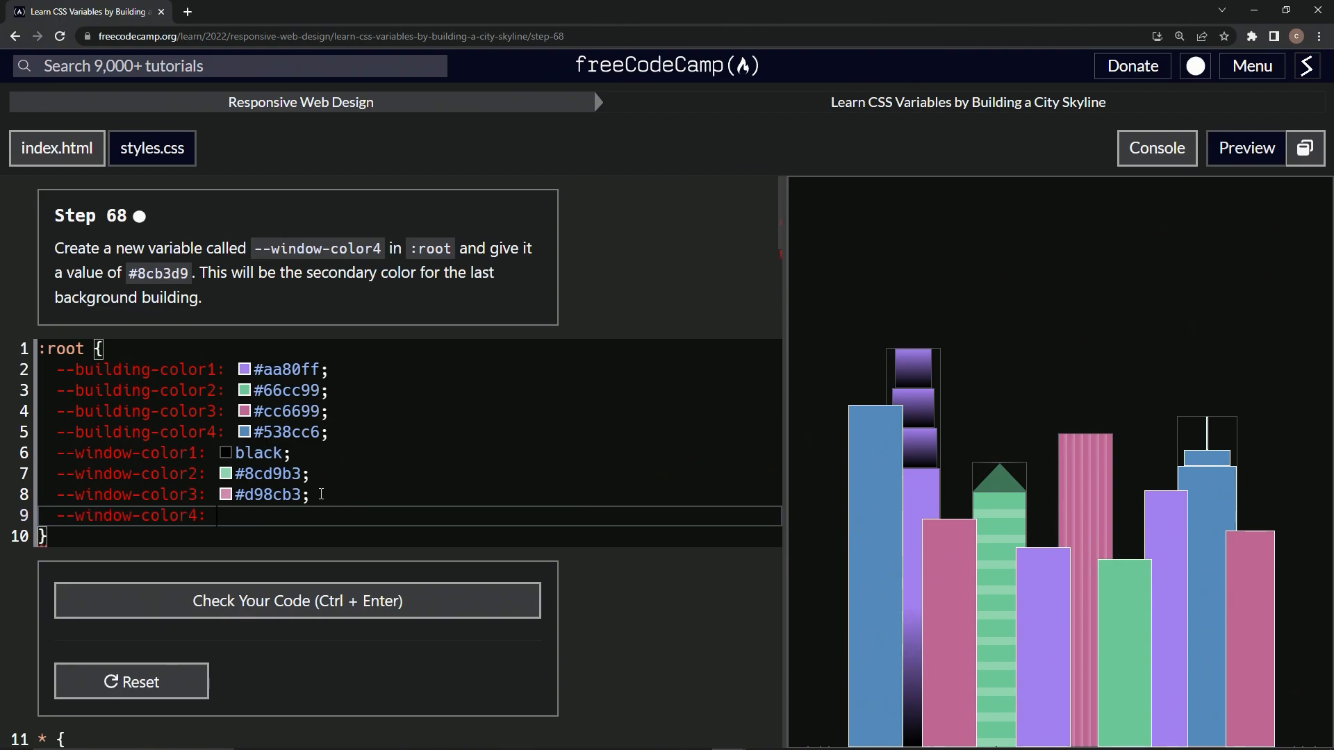
{"action": "type", "text": "#"}
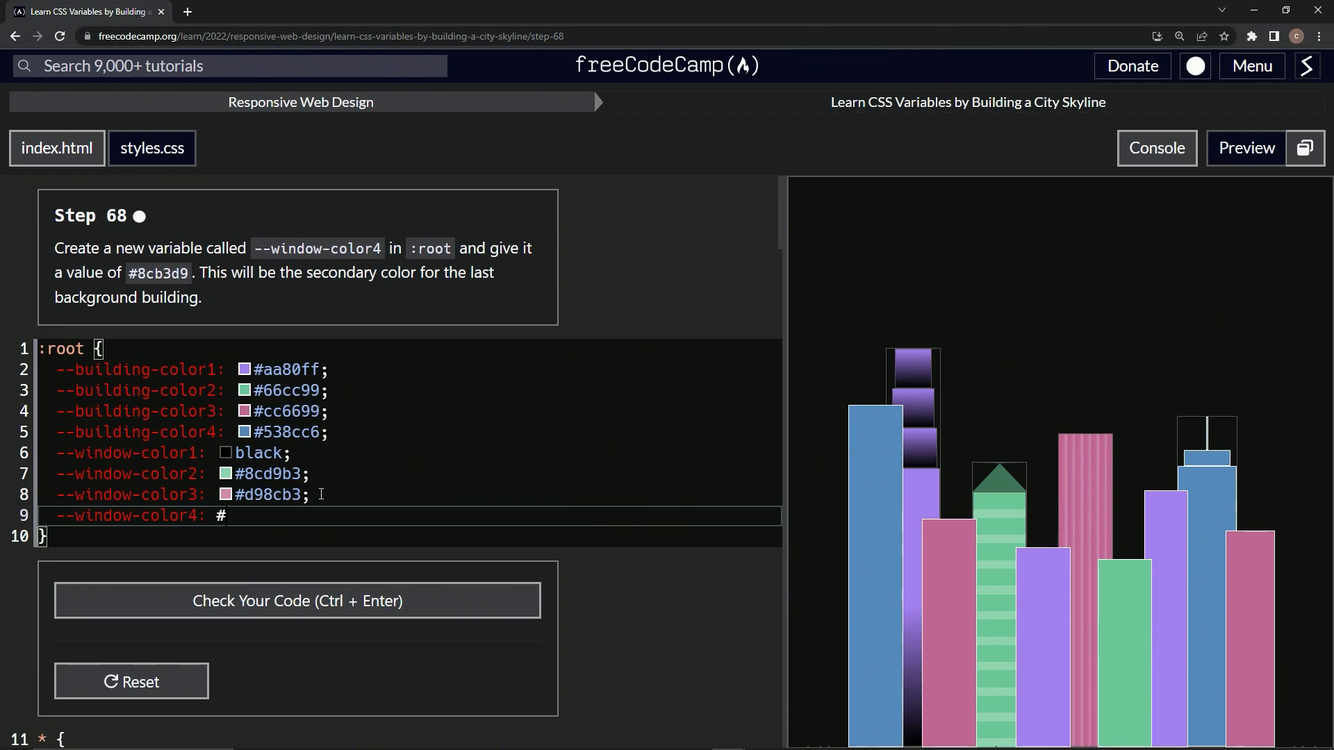
{"action": "type", "text": "8cb3"}
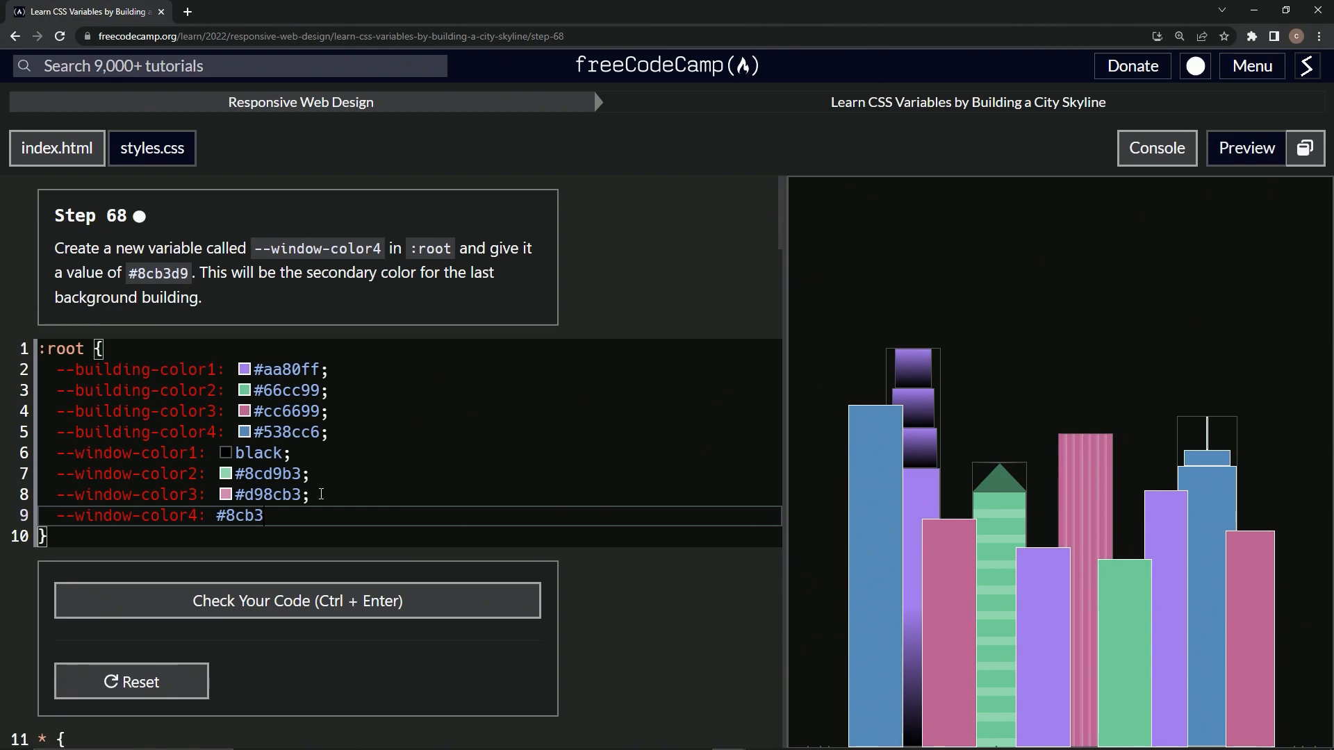
{"action": "type", "text": "d"}
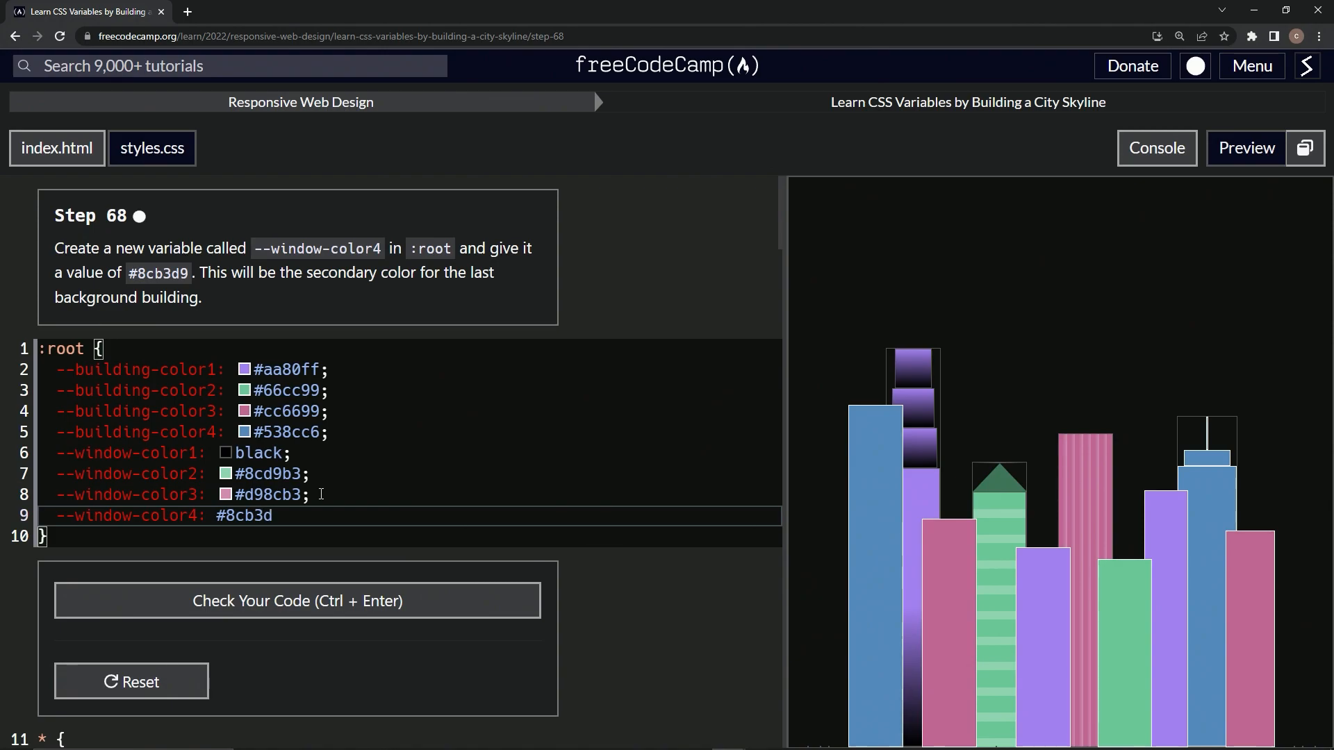
{"action": "type", "text": "9;"}
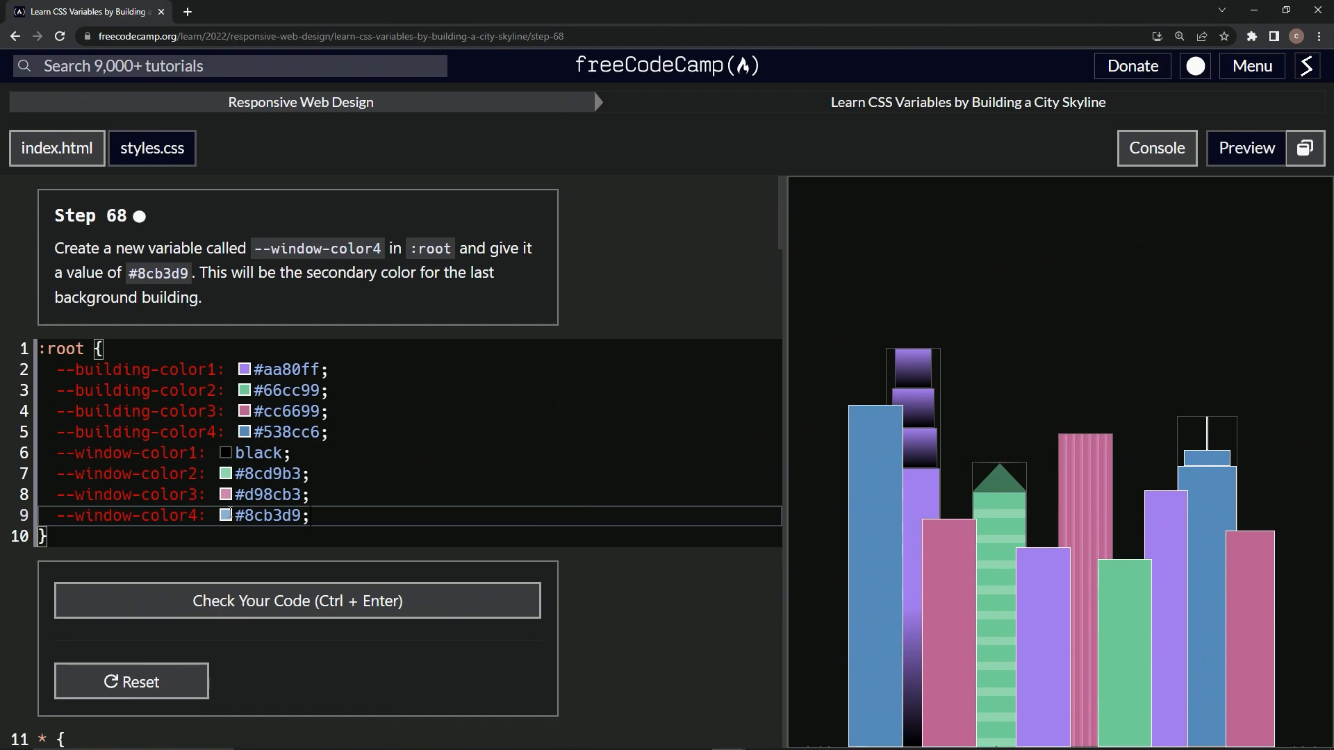
Check and submit the Step 68 code, advancing to Step 69 (four bb4-window divs).
{"action": "left_click", "coordinate": [298, 600]}
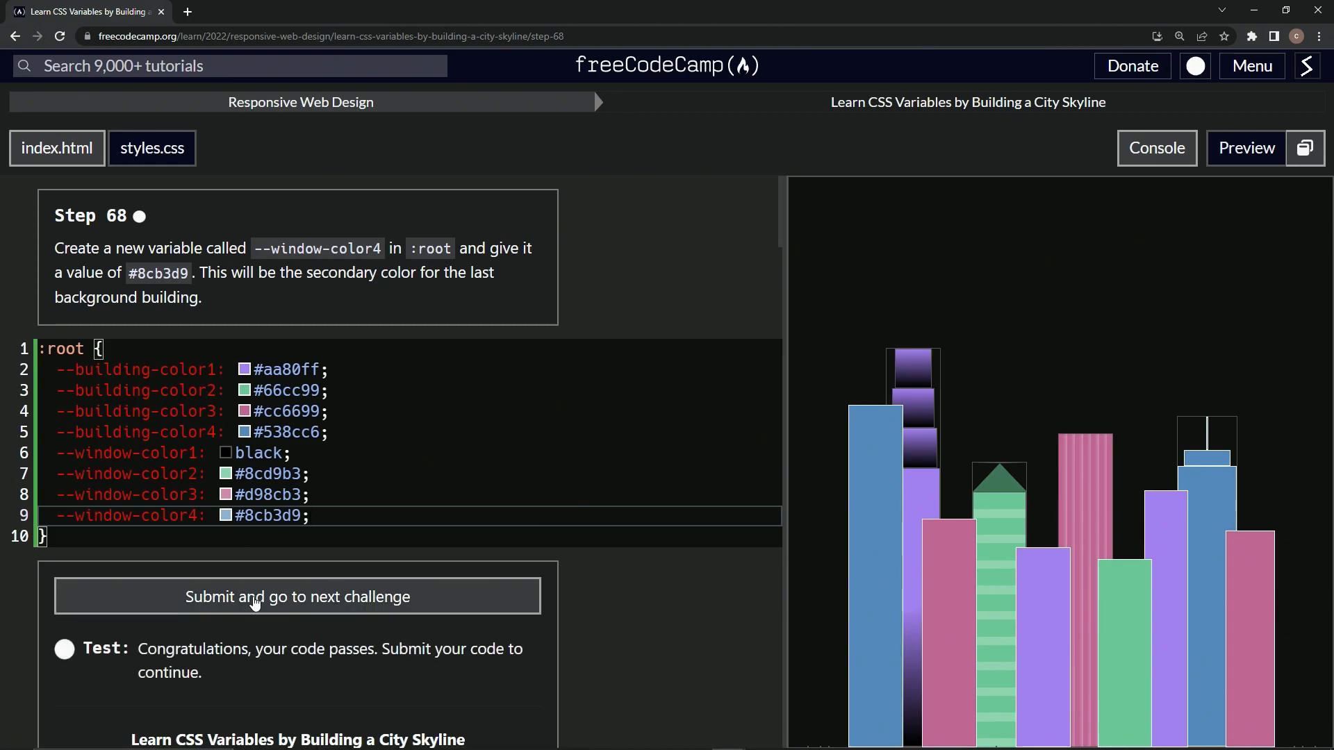
{"action": "left_click", "coordinate": [296, 596]}
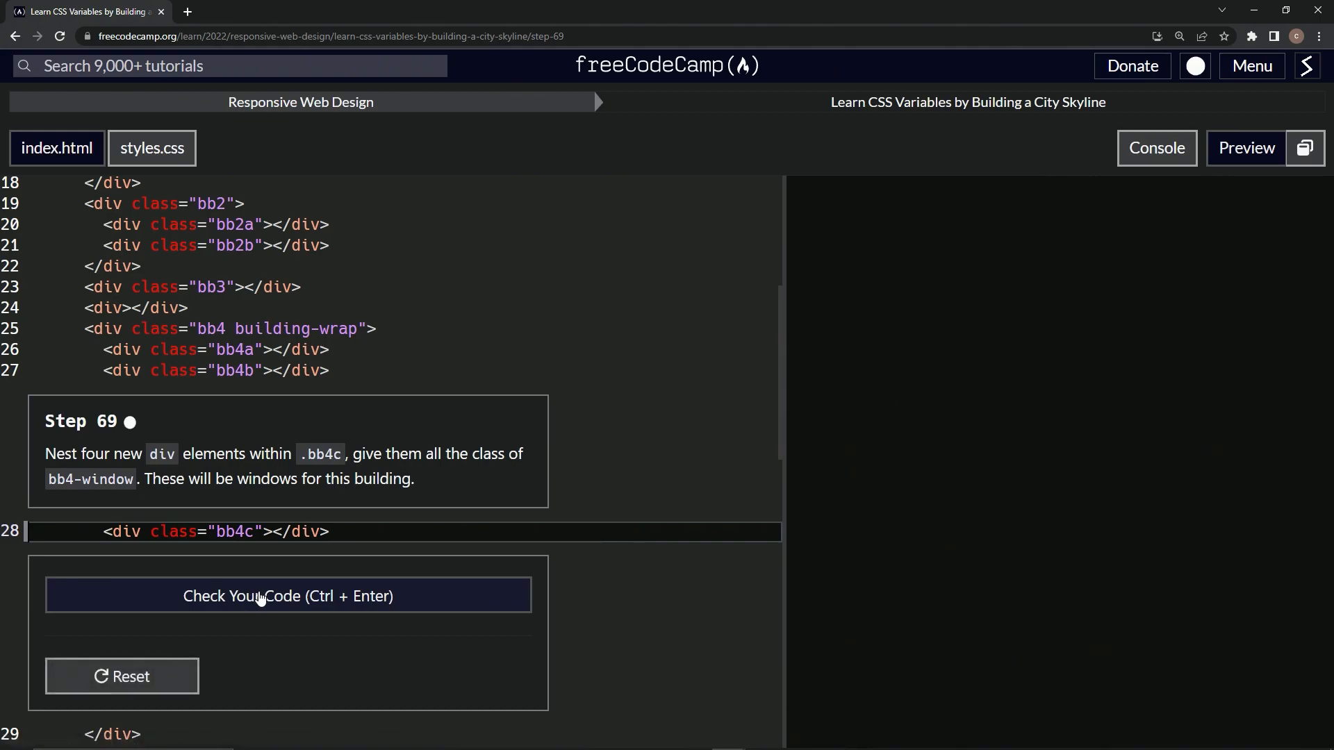
{"action": "left_click", "coordinate": [288, 595]}
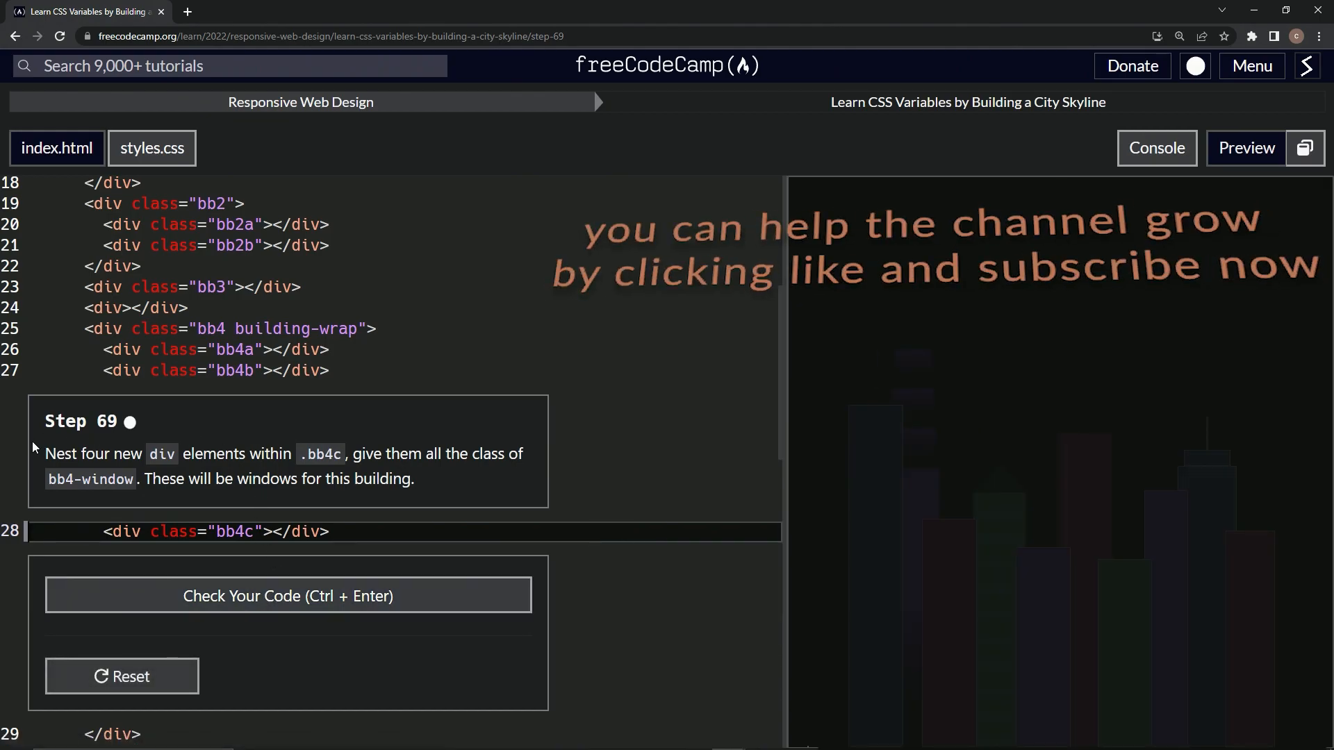